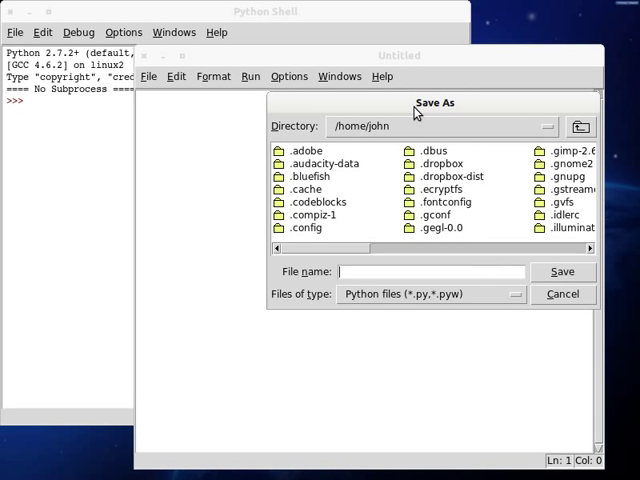
Save the new empty script as file.py in the home folder
click(562, 272)
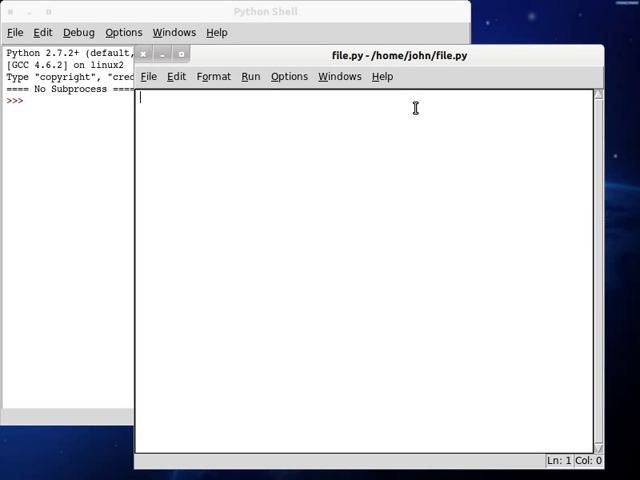
Write the shebang line and class Base whose __init__ prints "Hello, world!\n\n"
text(#!/usr/bin/en)
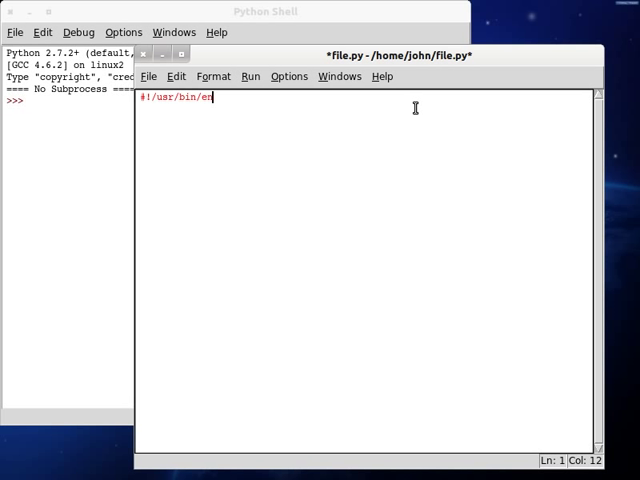
text(v python)
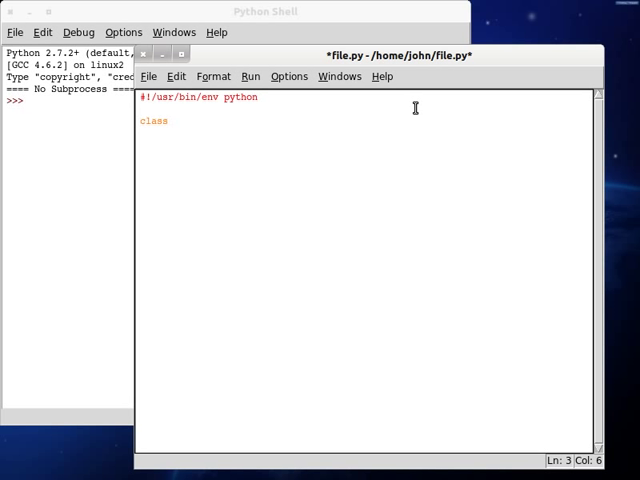
text(Base: {)
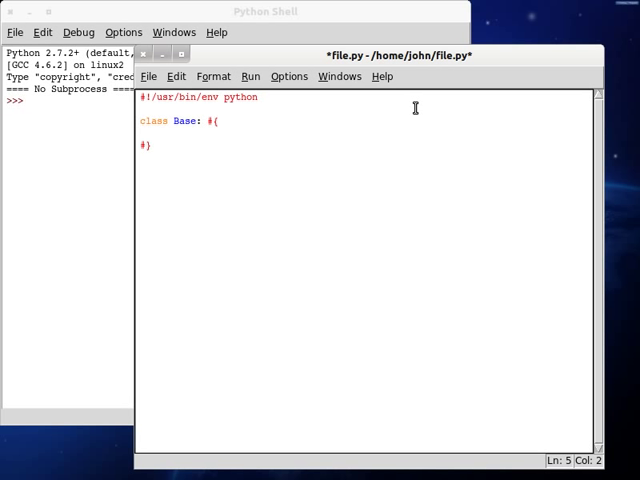
text(def)
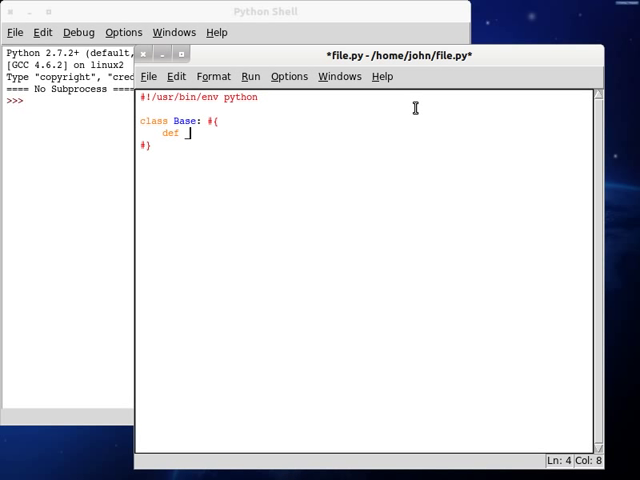
text(__init__())
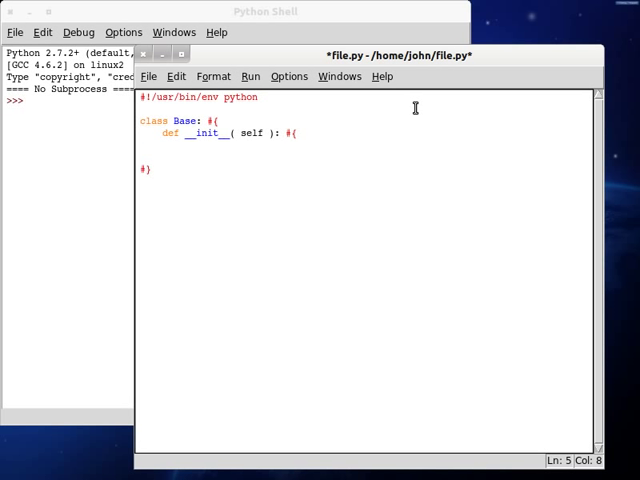
text(print()
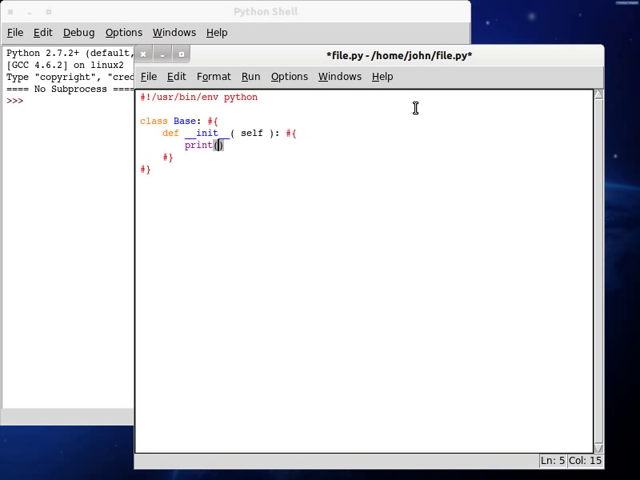
text("Hello, world")
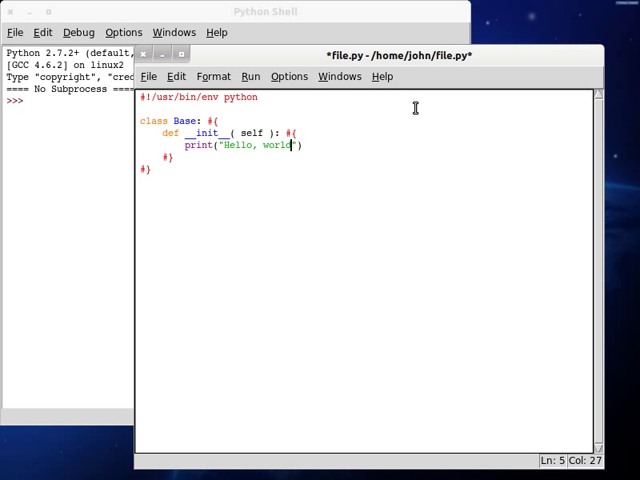
text(!\n\n");)
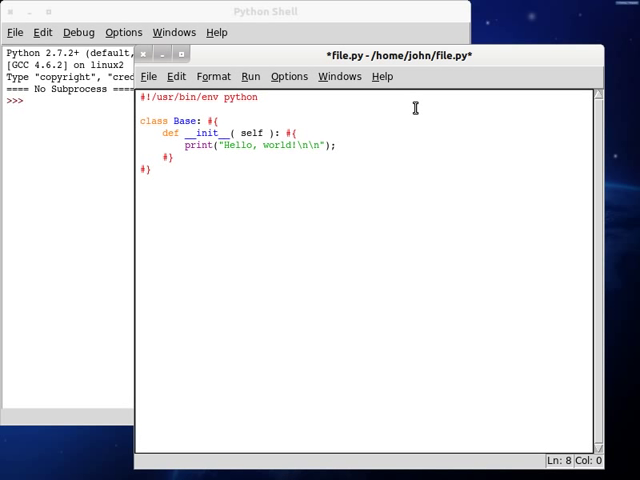
Add the if __name__ == "__main__" block creating root = Base()
text(if (  ))
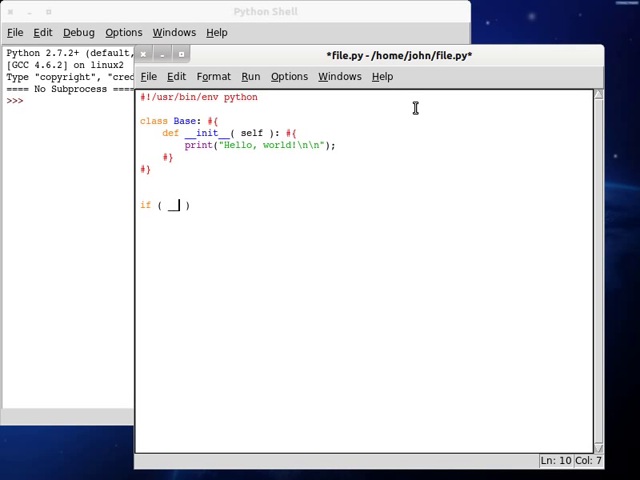
text(__name__ == "__main__")
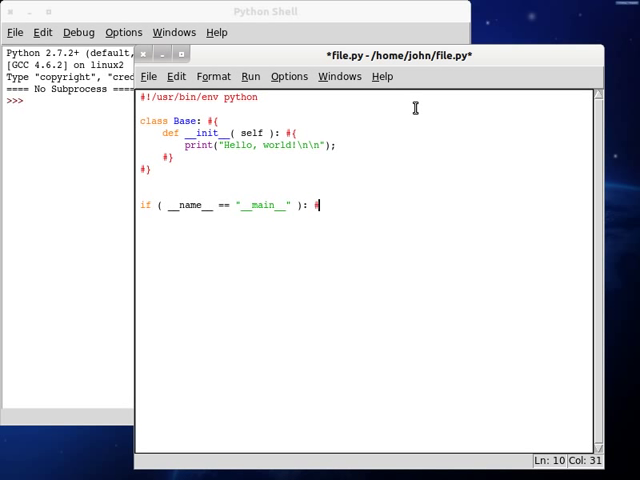
text(root)
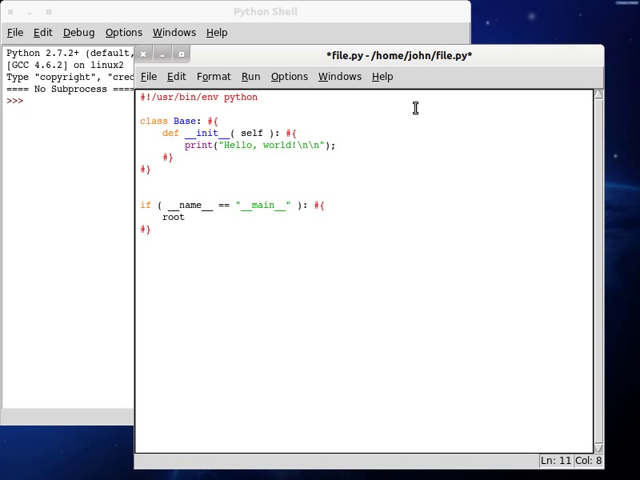
text(= Base();)
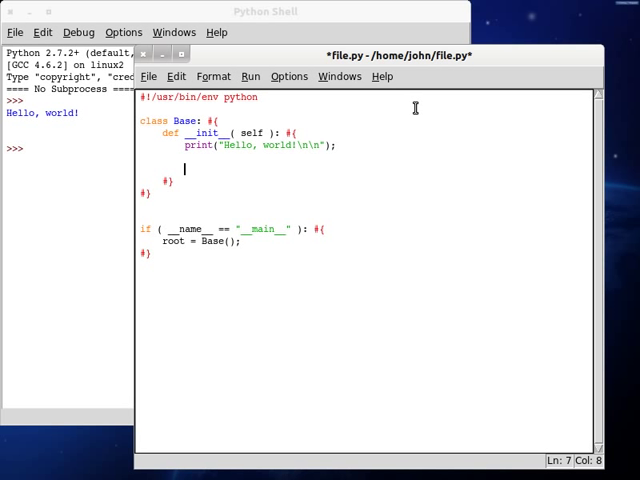
Add a sorted call on the list [ 3, 10, -2, 1 ] inside __init__
text(sorted)
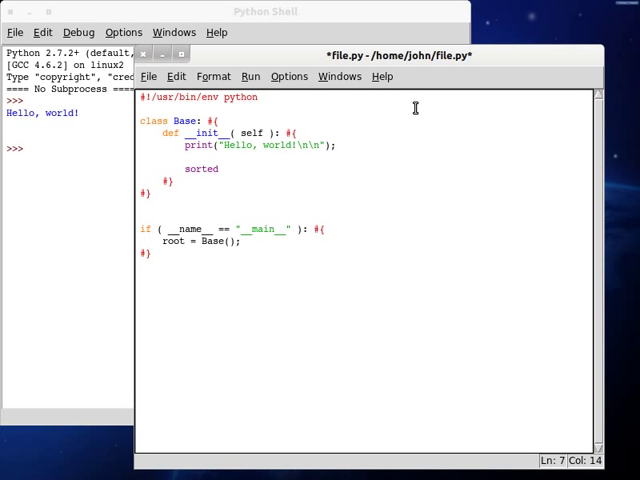
key(BackSpace)
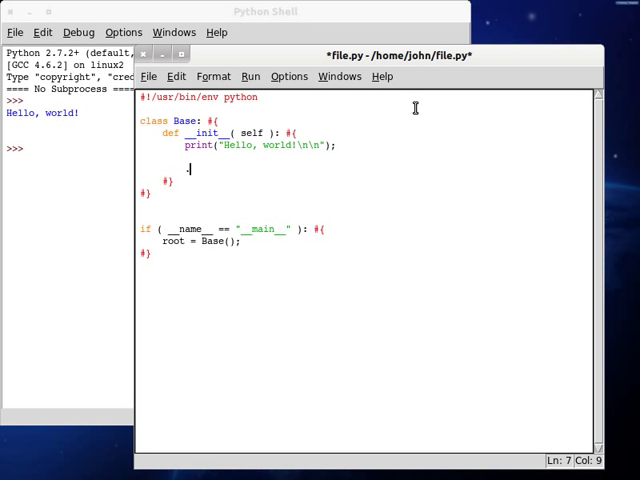
text(.sort()
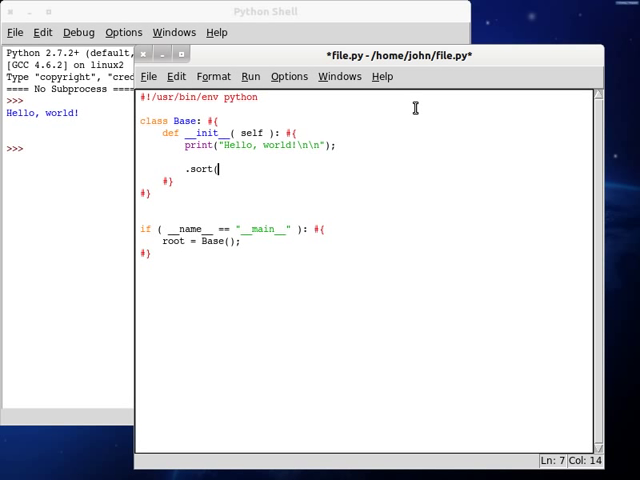
text())
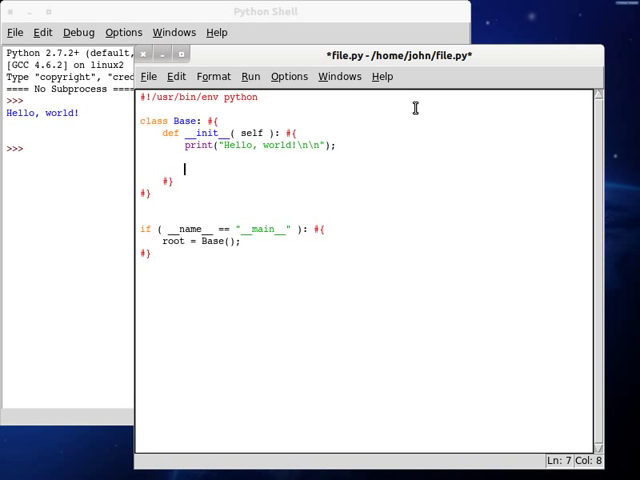
text(sc)
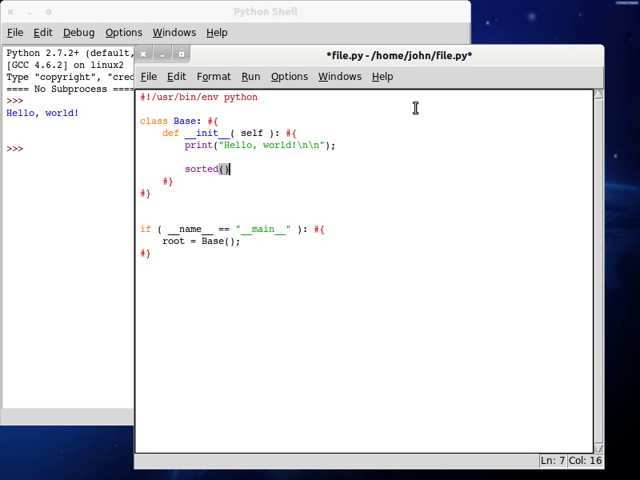
text([  ])
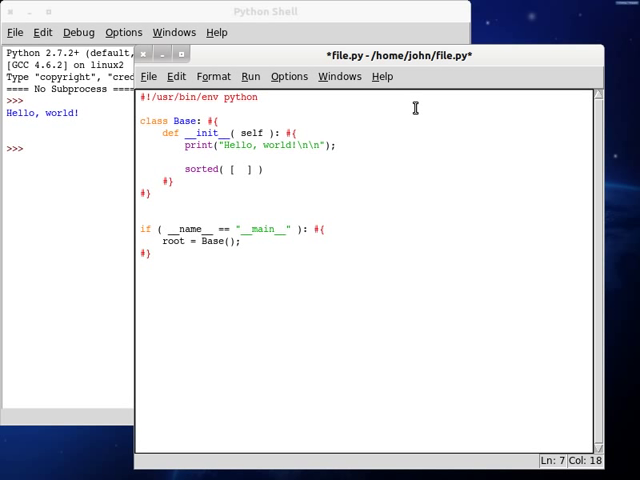
text(3, 10,)
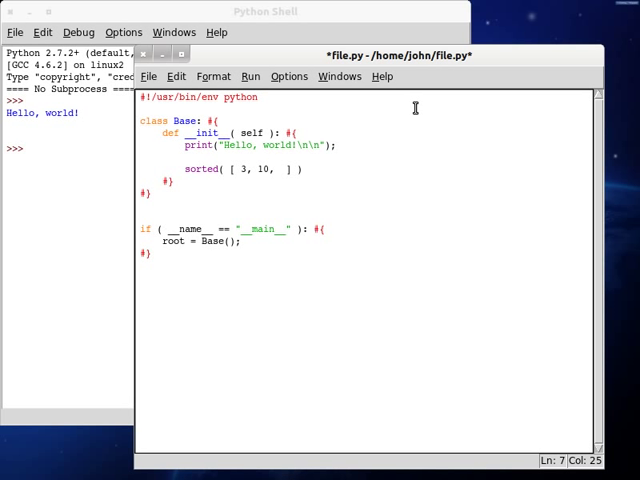
text(-2)
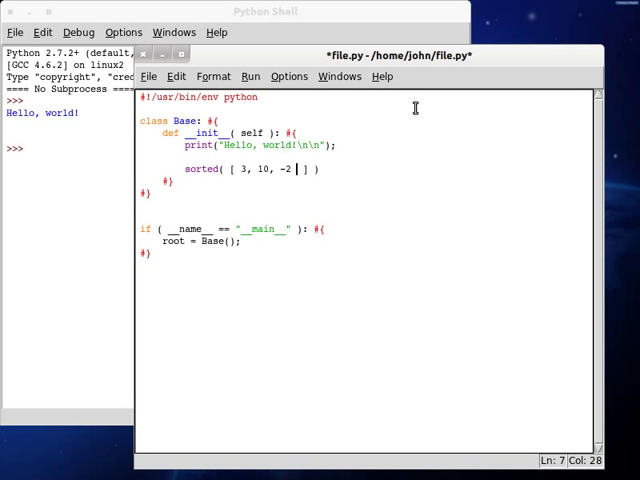
text(, 1)
text([ )
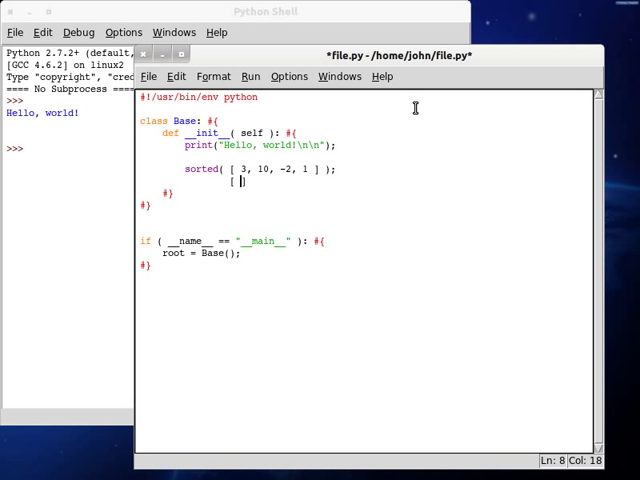
Write the expected order [ -2, 1, 3, 10 ] on the line below
text(-2, 1,)
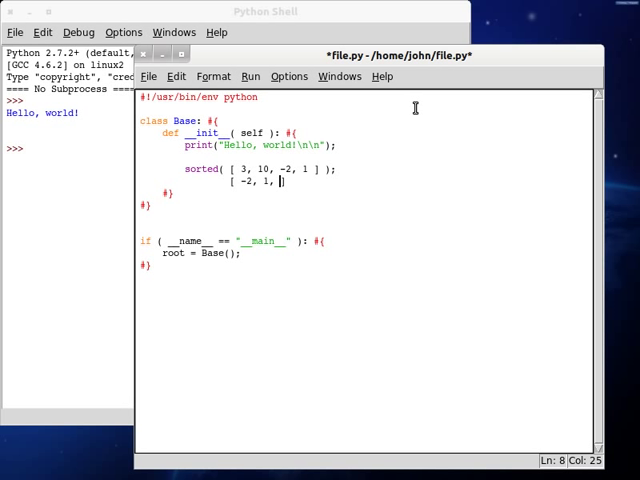
text(3, 10 ])
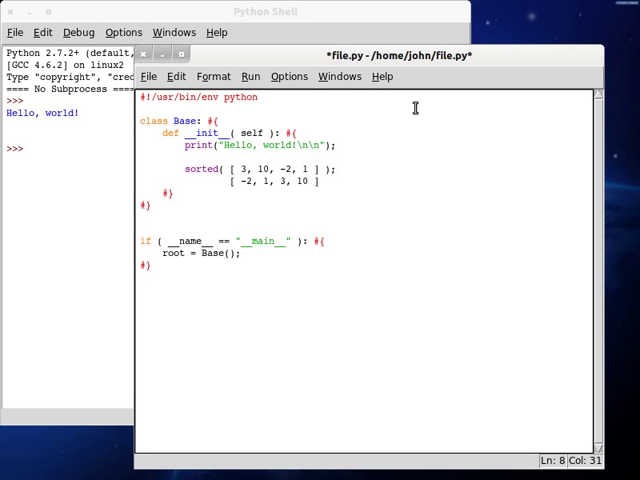
key(Right)
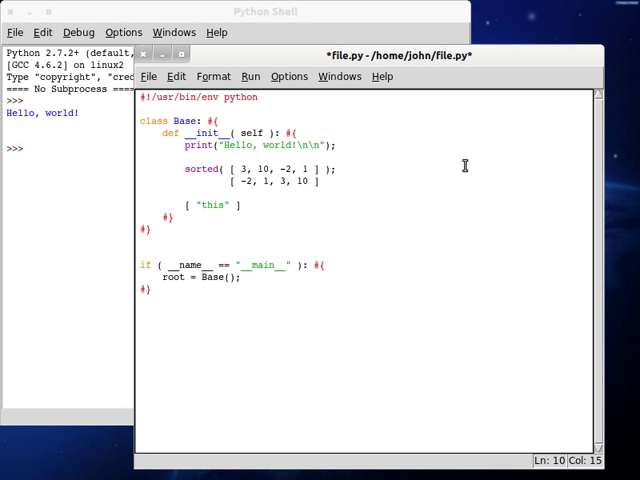
Finish the [ "this", "is", "a" ].sort() example, then delete all the sorting example lines
text(, "is")
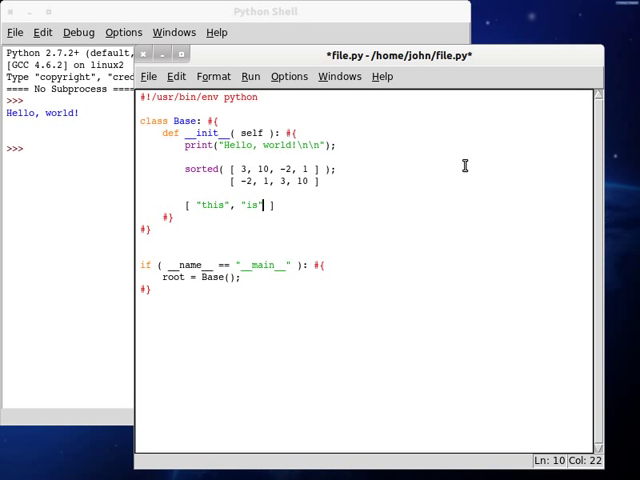
text(, ")
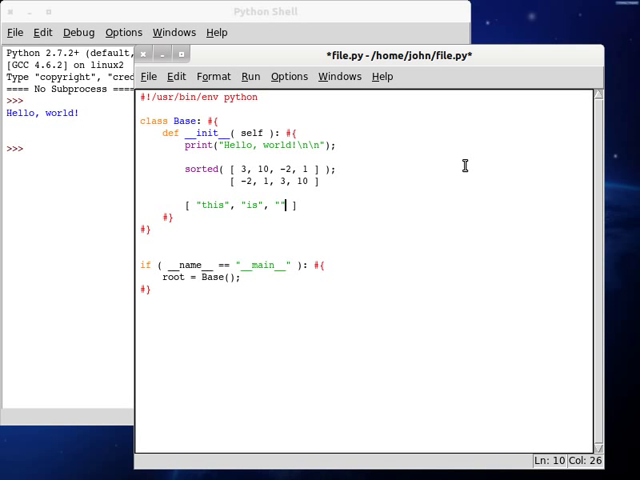
text(a" ].s)
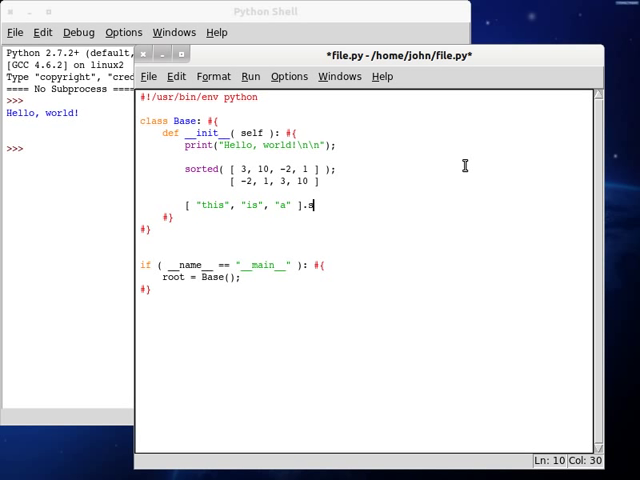
text(ort();)
text([ "a", "is", "this" ])
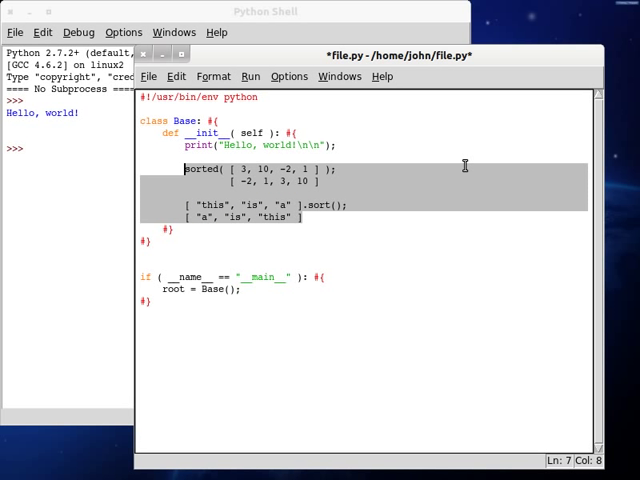
key(Delete)
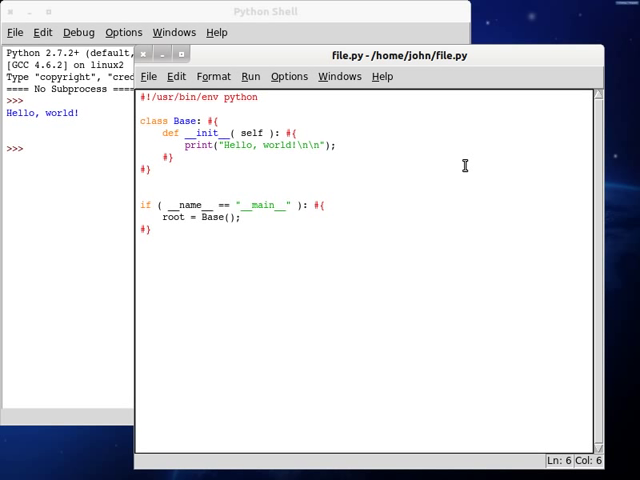
Define def sort(self, array) with array_length = len(array)
text(def)
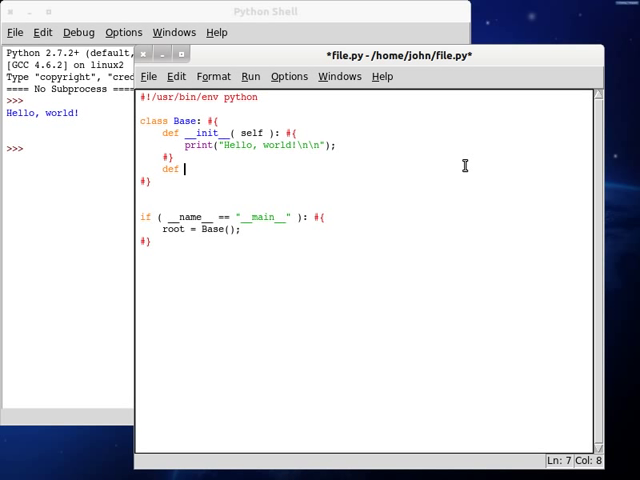
text(sot)
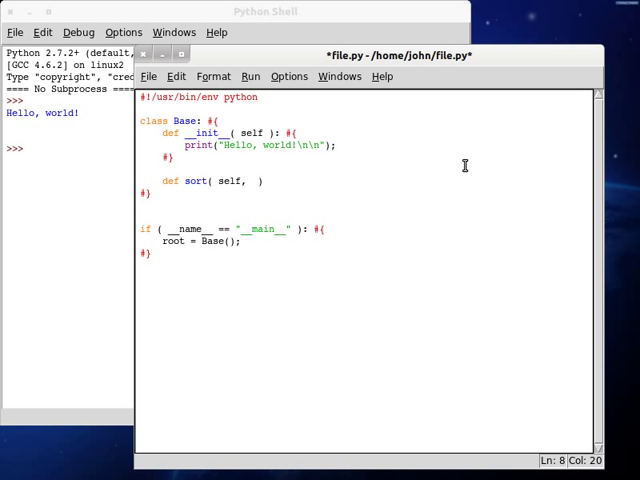
text(array)
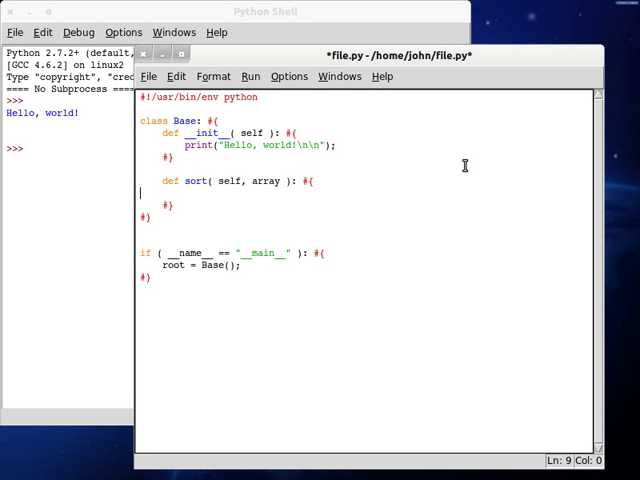
text(a)
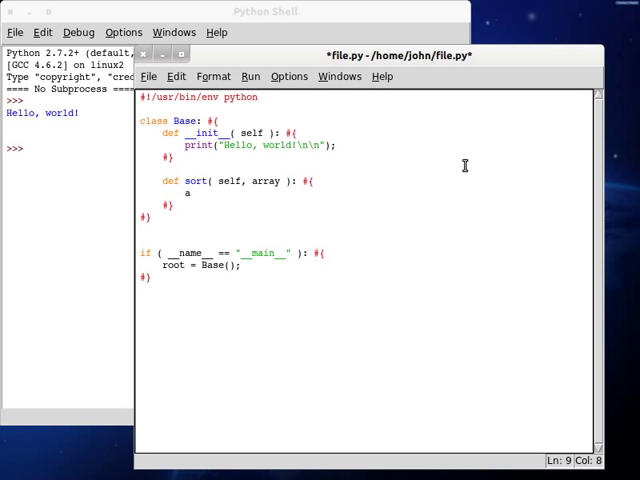
text(rray_1)
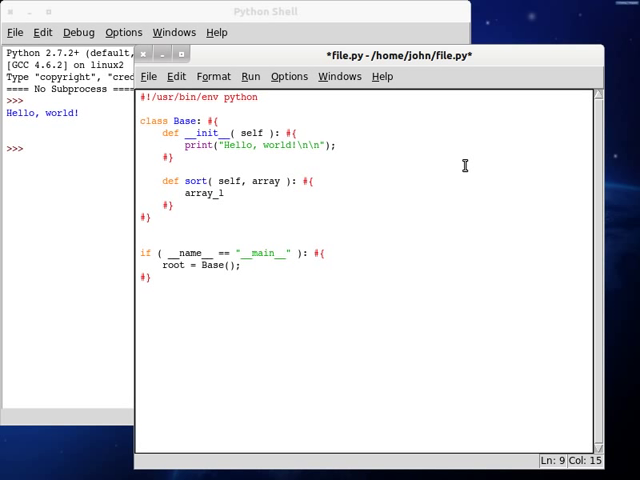
text(length)
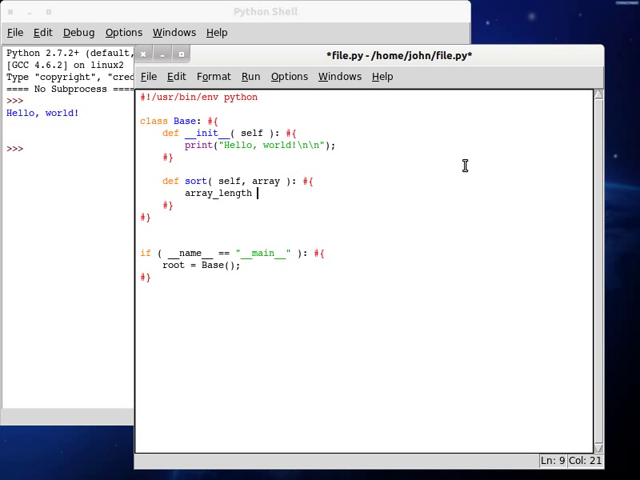
text(=)
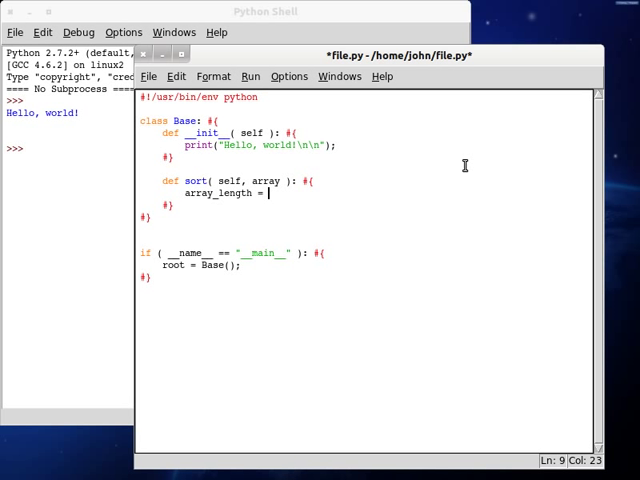
text(len( array );)
text(for)
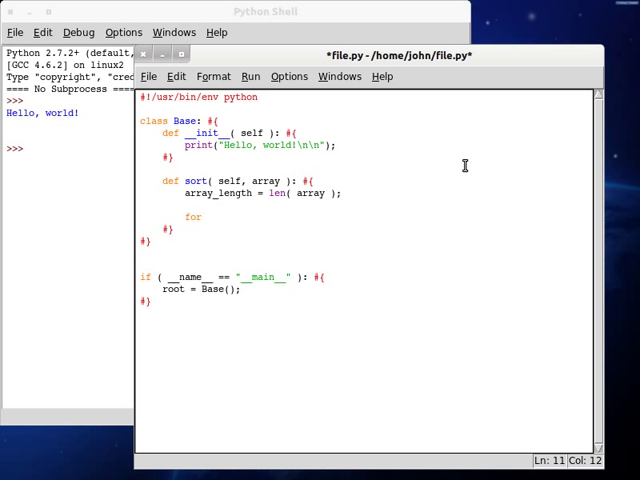
Add nested loops for i in range(array_length) and for j in range(i, array_length)
text(i i)
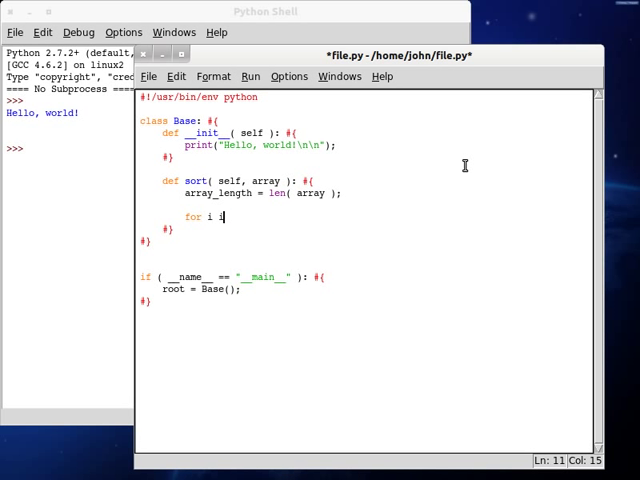
text(n range())
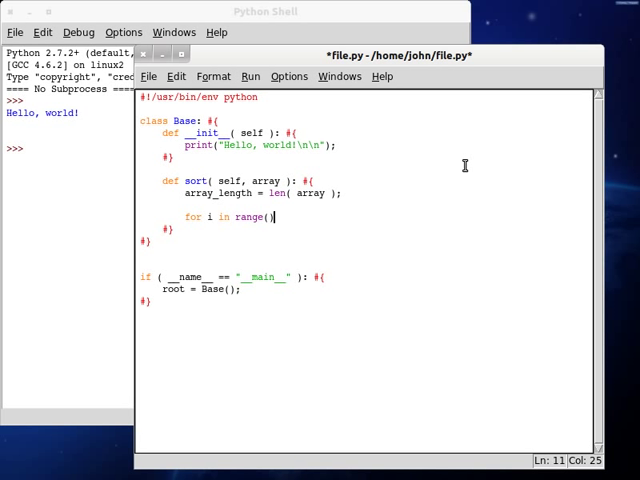
text(array)
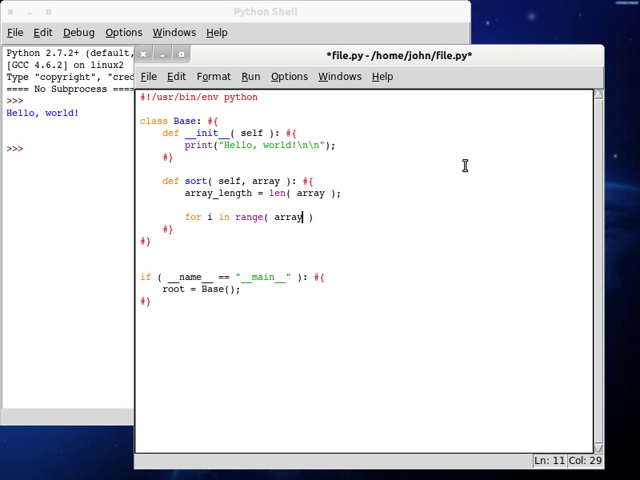
text(_lengthj)
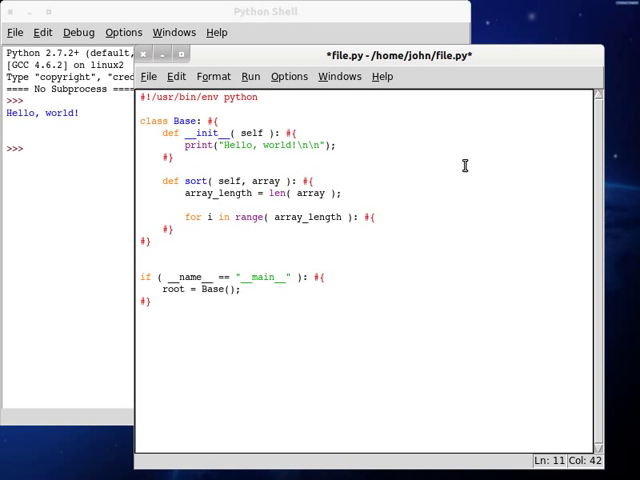
key(Return)
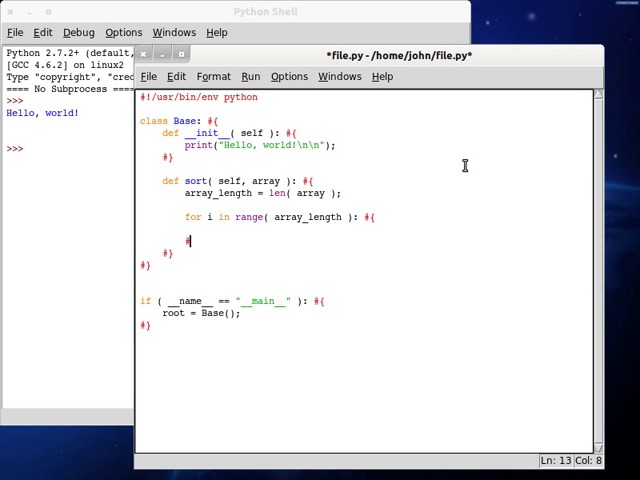
text(for)
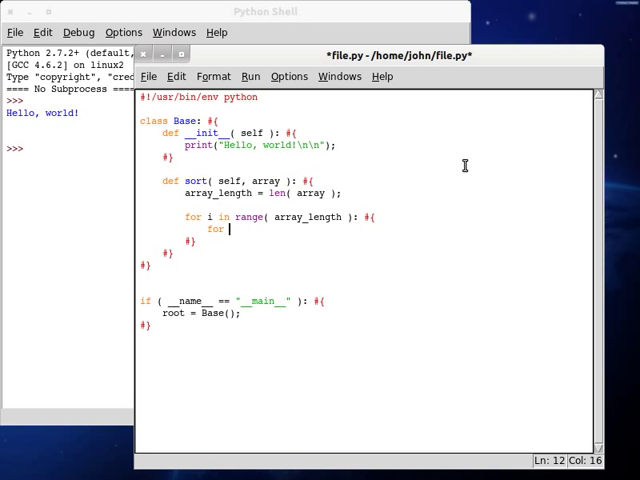
text(j)
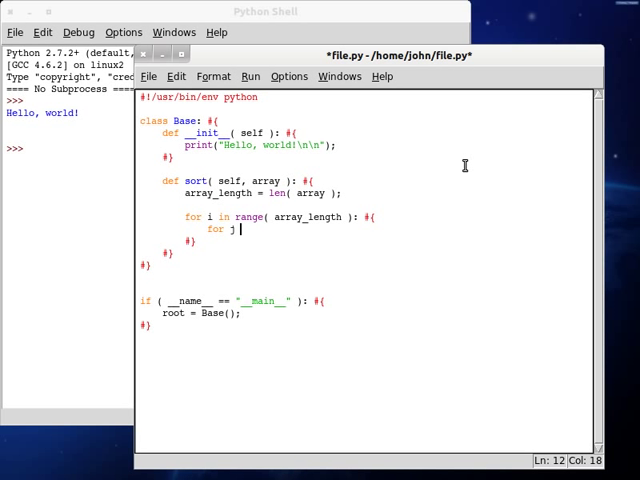
text(in)
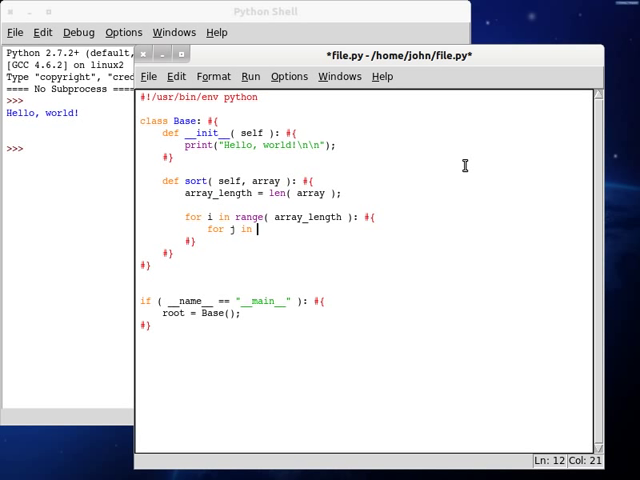
text(range(  ))
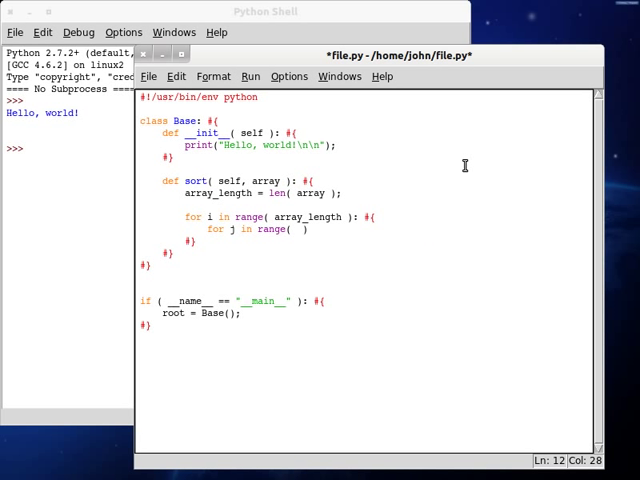
text(i,)
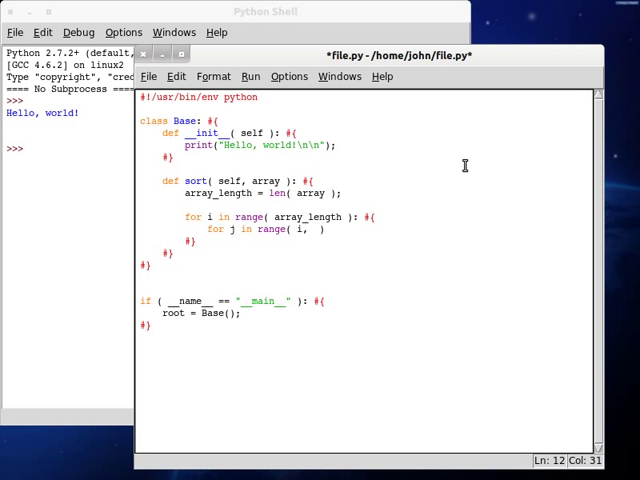
text(array_length)
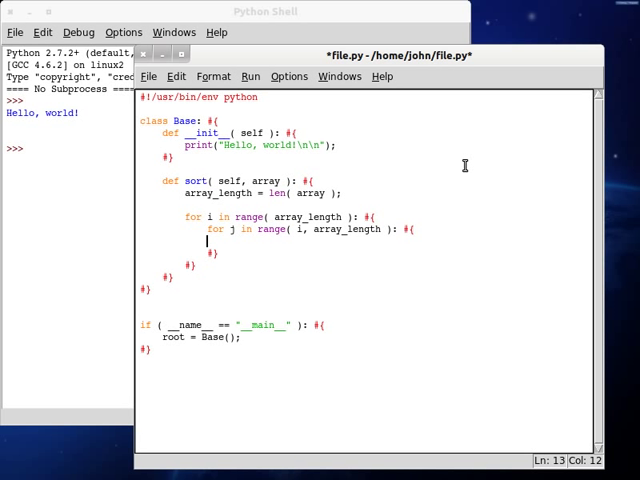
Add the comparison if (array[i] > array[j]) inside the inner loop
text(if (  ))
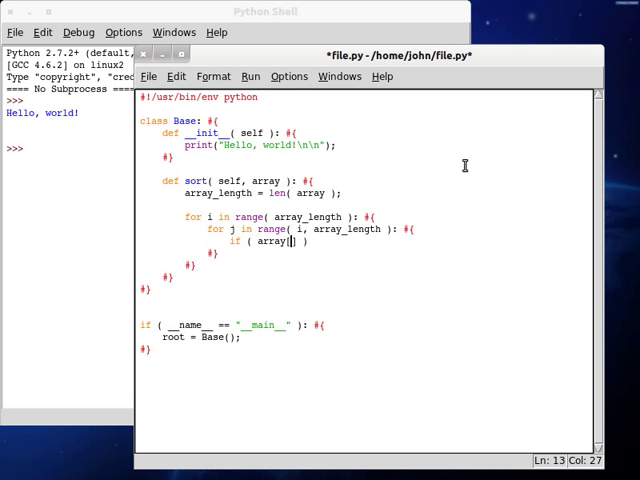
text(i])
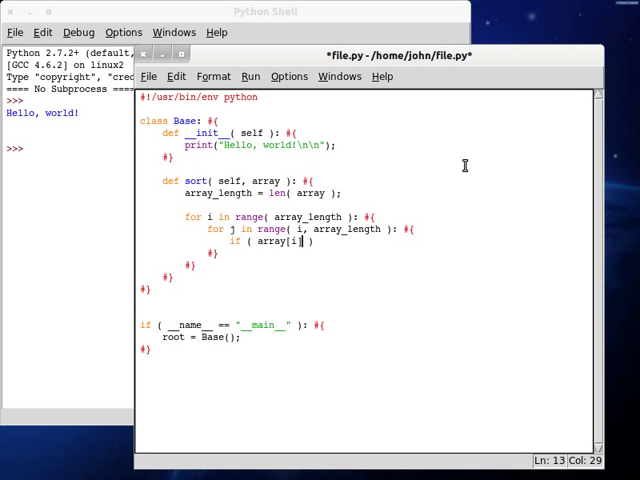
text(>)
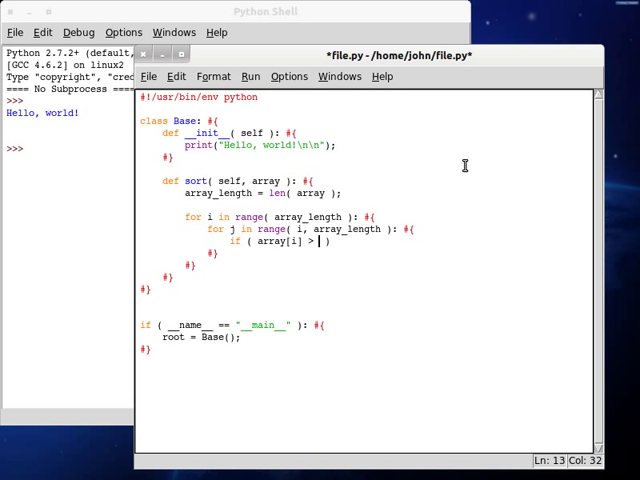
text(array[])
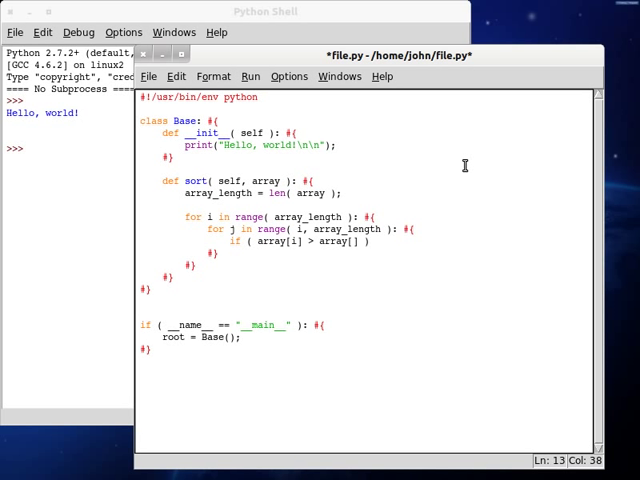
text(j)
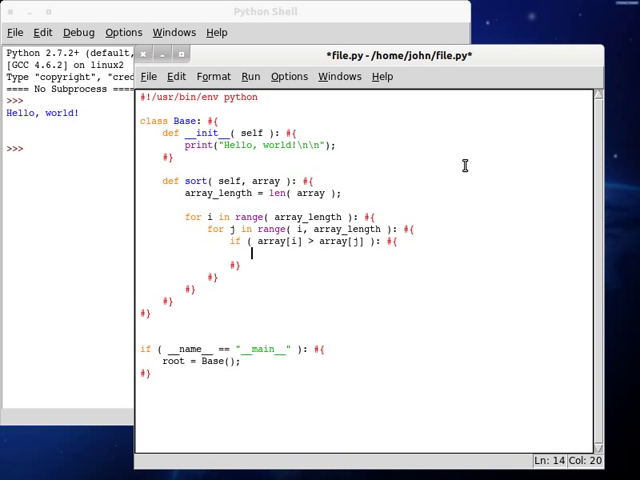
Swap array[i] and array[j] via temporary = array[i]; array[i] = array[j]; array[j] = temporary
text(te)
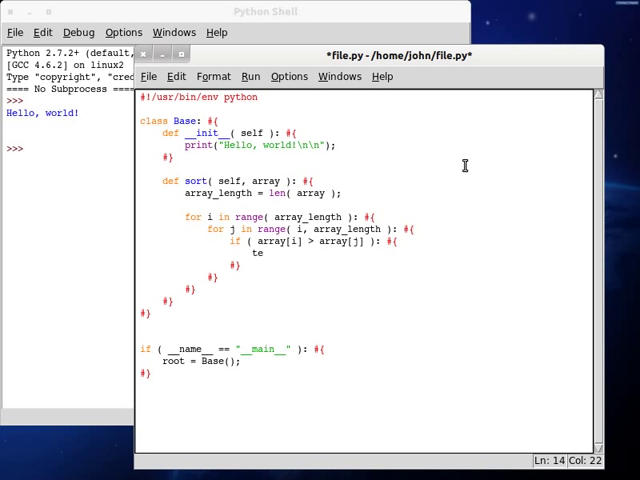
text(mporal)
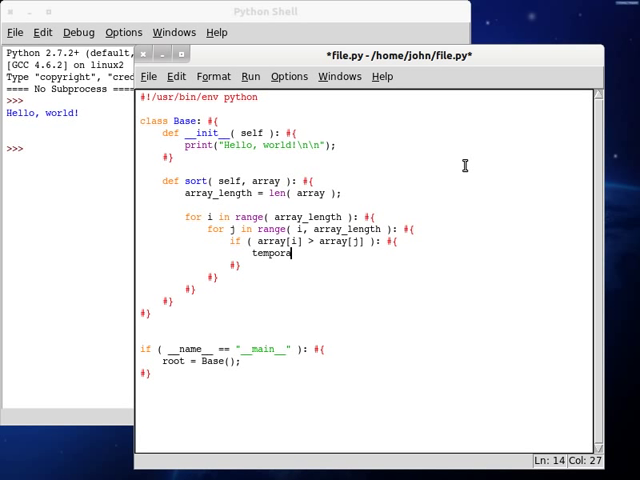
text(ry)
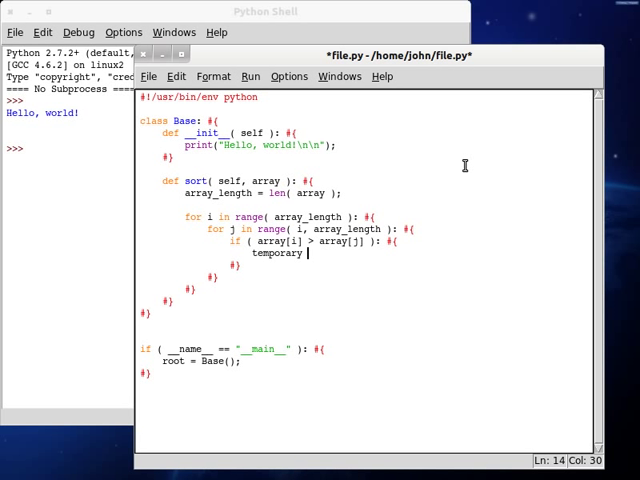
mouse_move(276, 218)
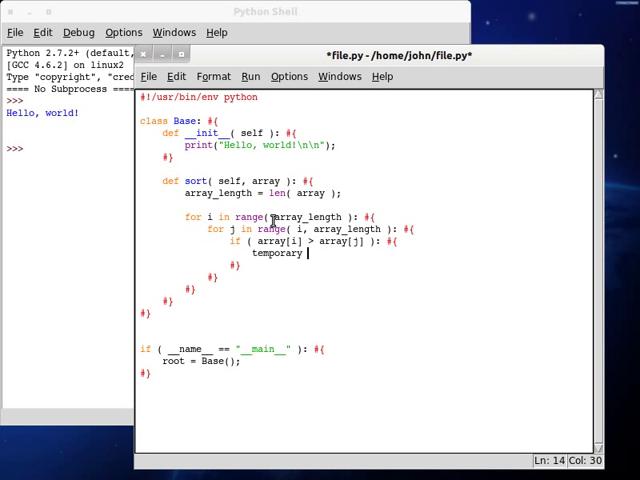
click(288, 228)
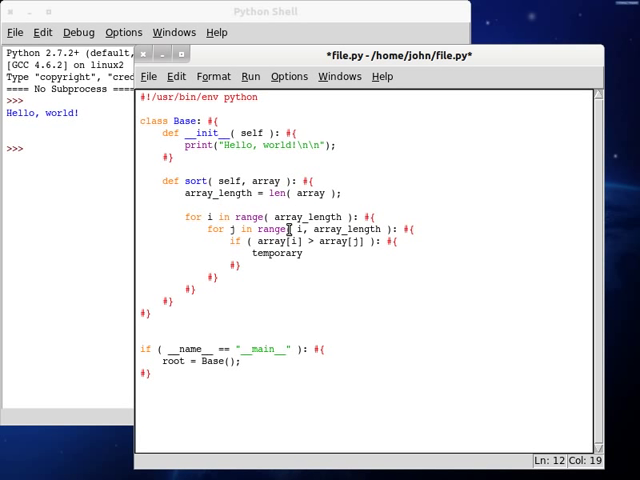
text(=)
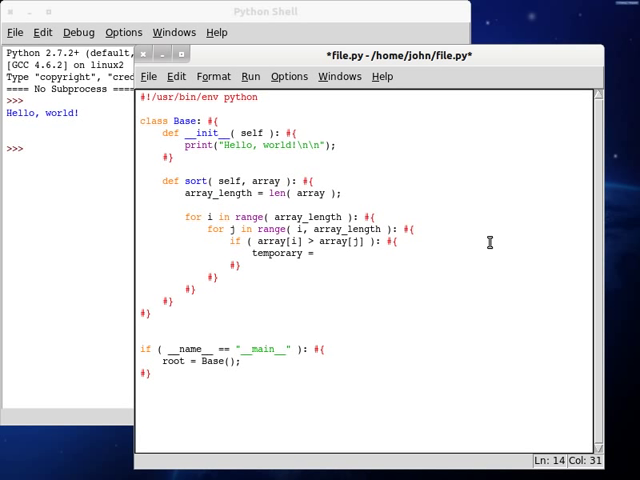
text(array[)
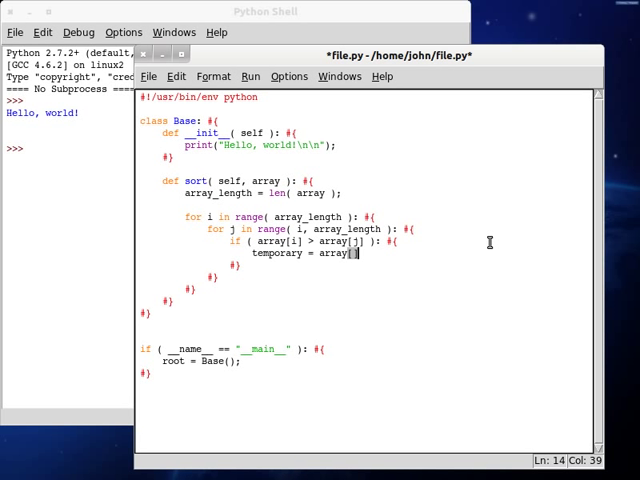
text(i];)
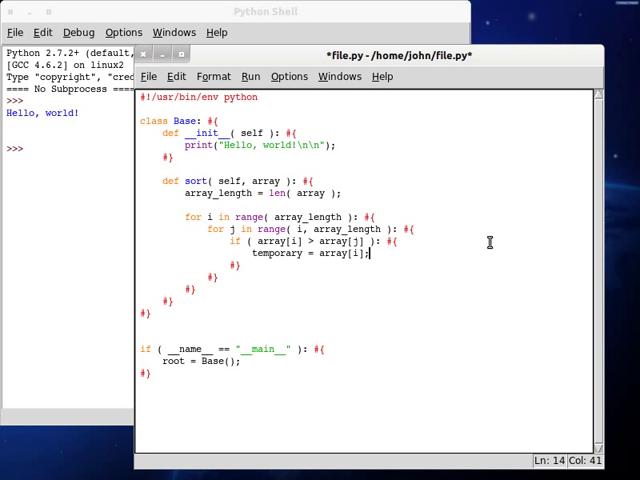
text(array[i] = array[j];)
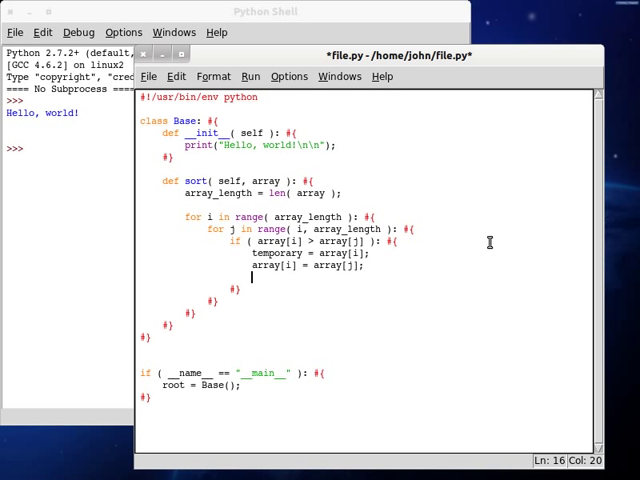
text(array[)
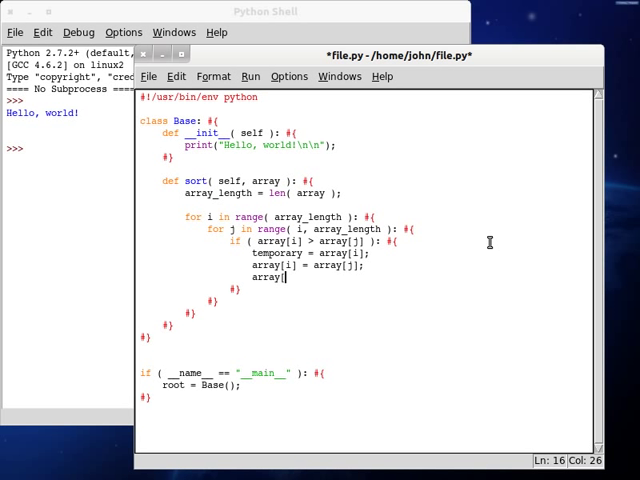
text(j] =)
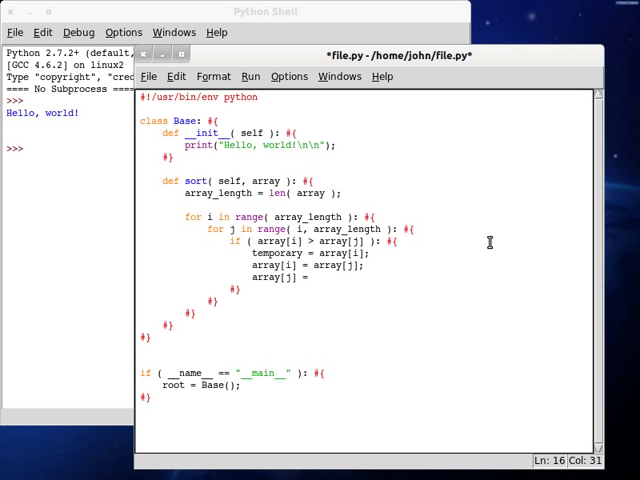
text(temporary;)
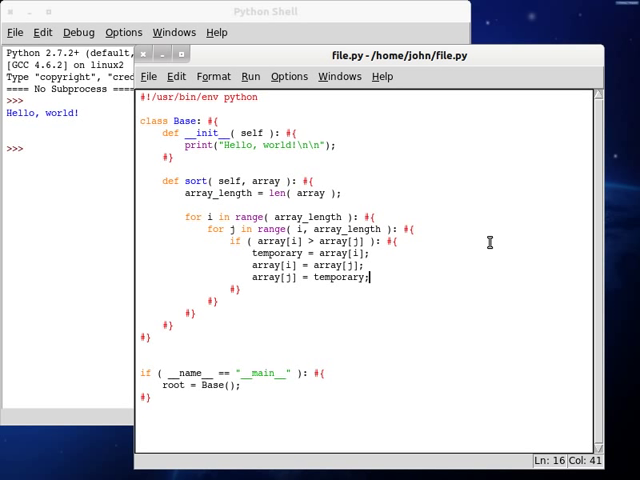
mouse_move(262, 268)
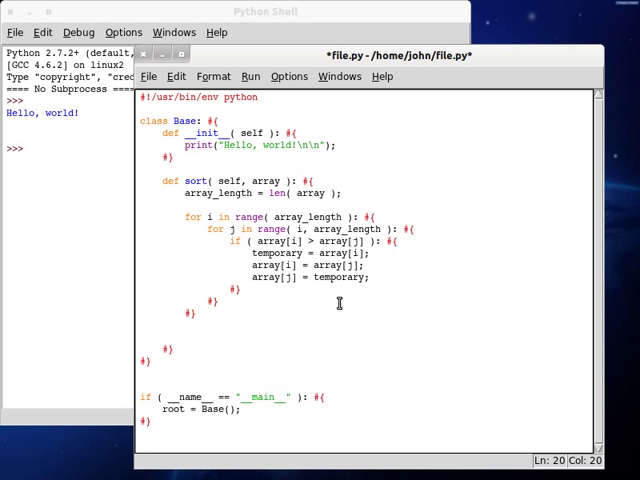
End the sort method with return array; after the loops
text(return)
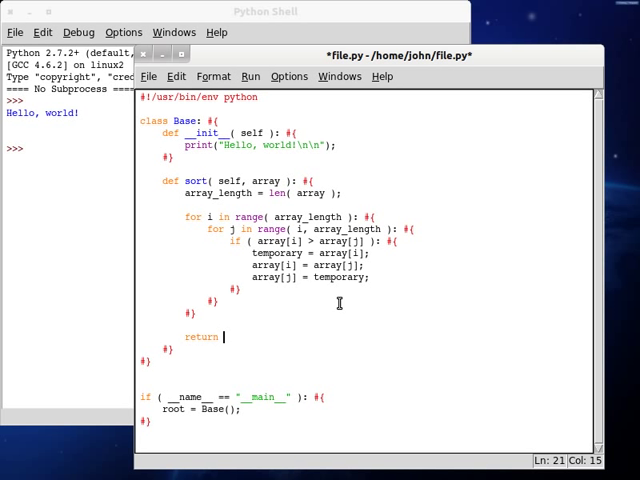
text(array)
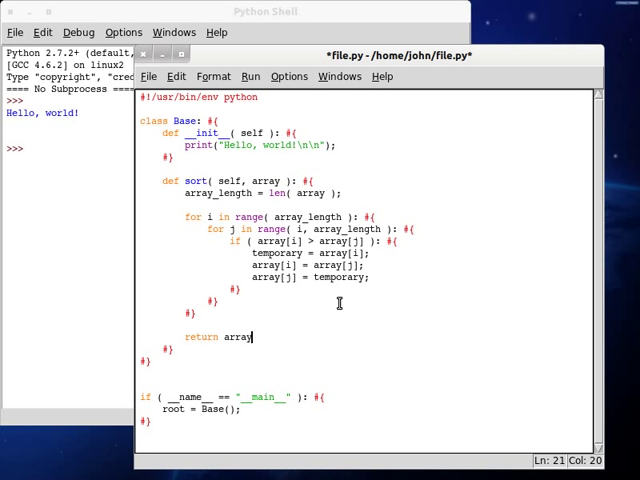
text(;)
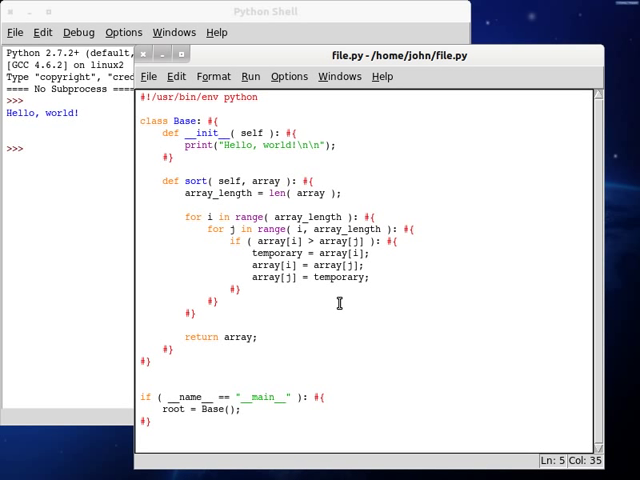
Set self.structure = [ -421, -3423, 2365, 0, 23, -4, 90 ] in __init__, fixing the 2365 placement
text(self)
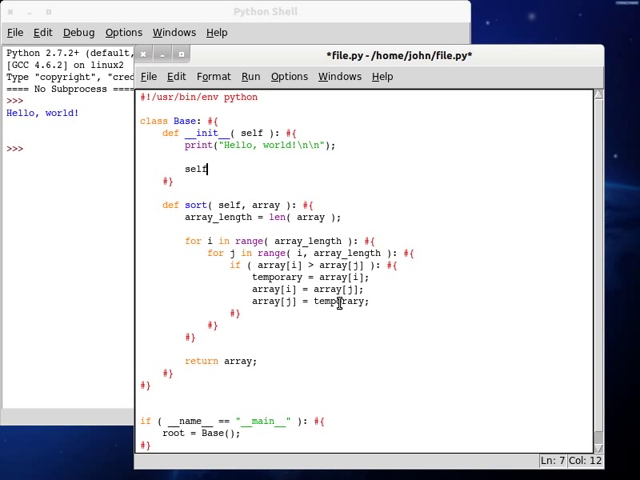
text(.structure =)
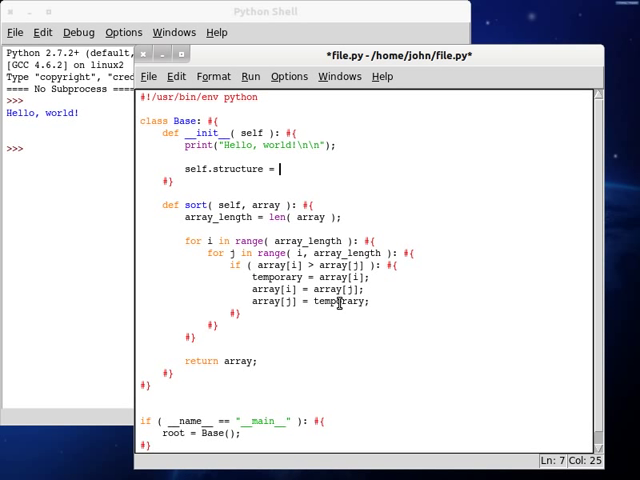
text([ ])
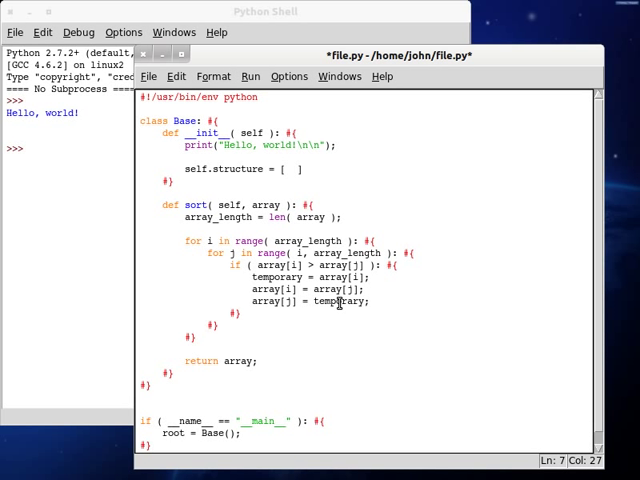
text(-421,)
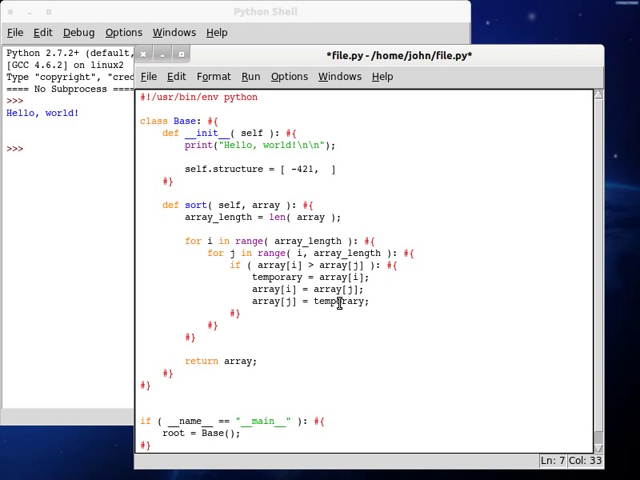
text(-32)
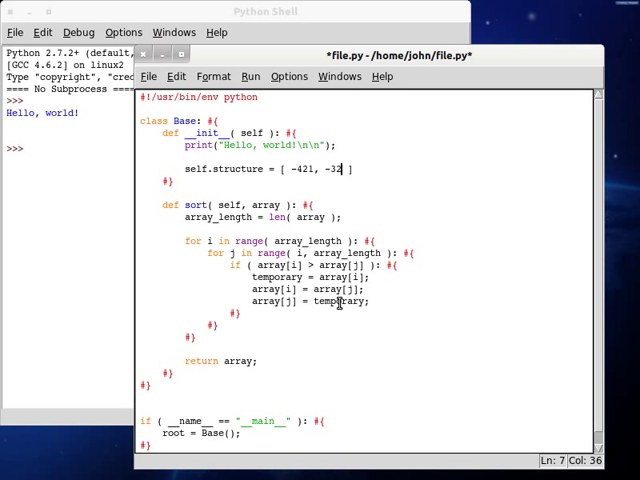
text(23, -)
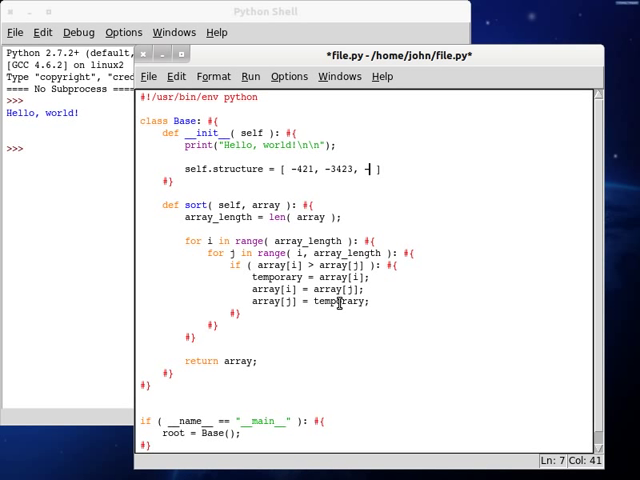
text(4, 0,)
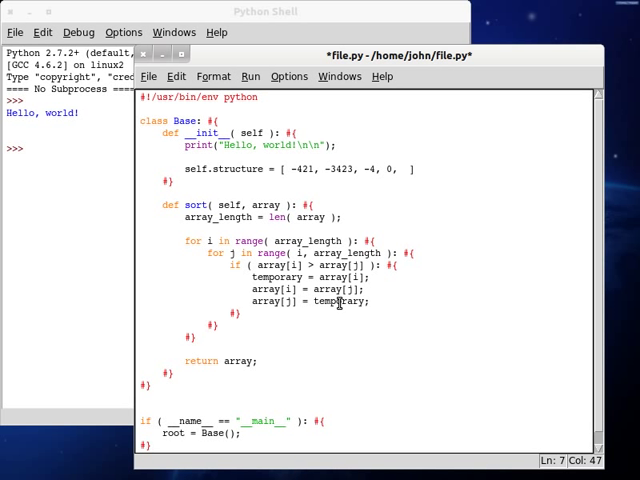
text(23,)
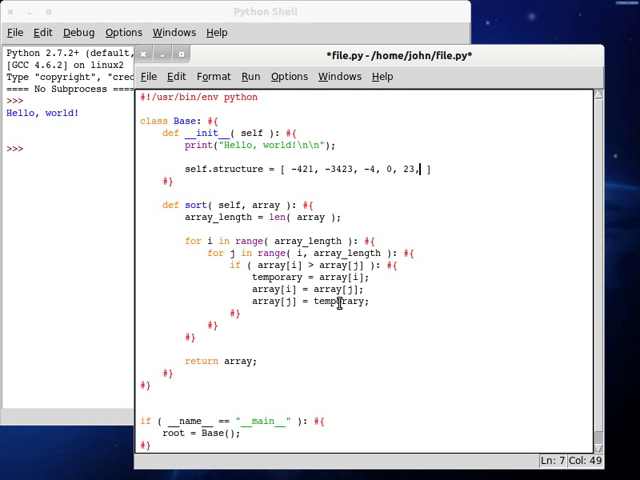
text(2365,)
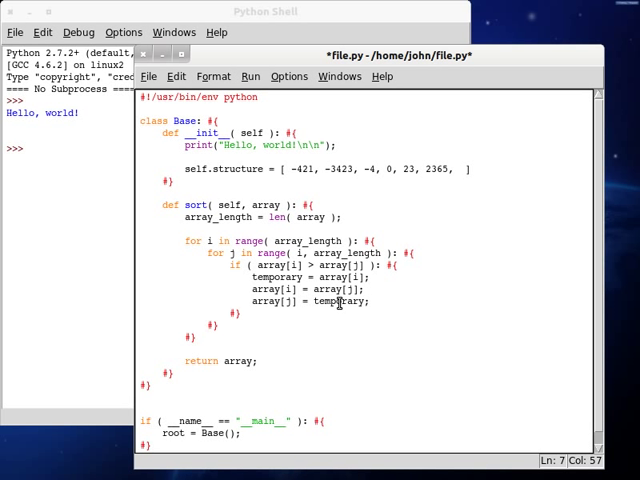
key(BackSpace)
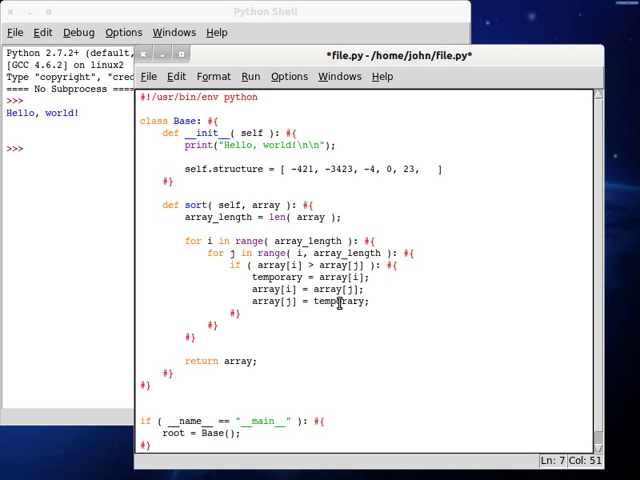
text(2365,)
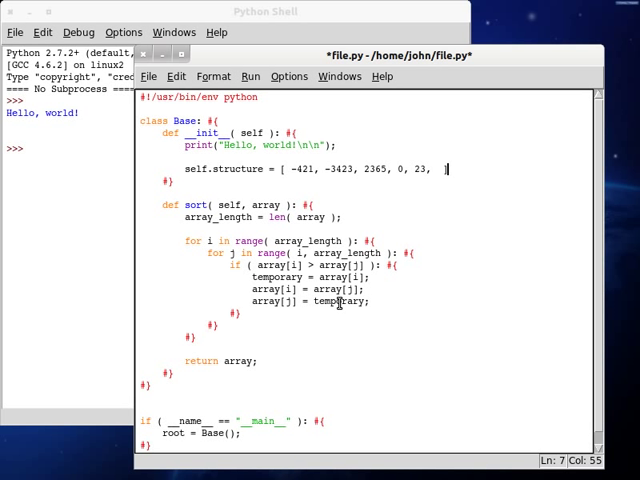
text(-4, 9)
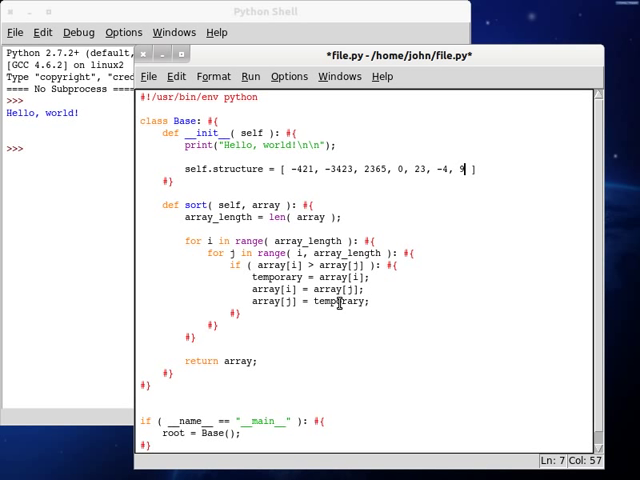
text(0)
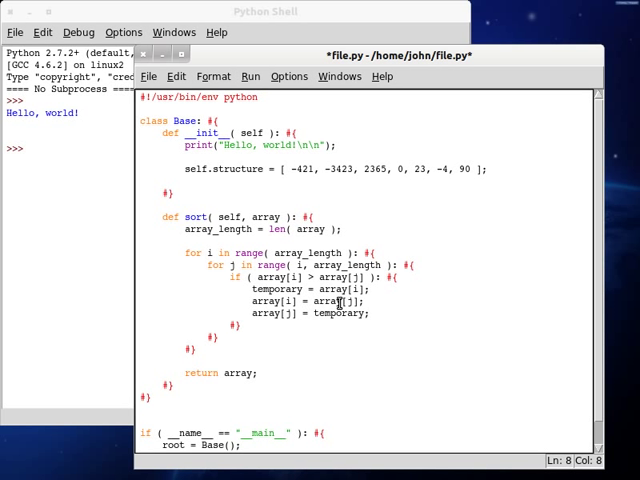
Print sorted(self.structure) and self.sort(self.structure), then run the module to show both sorted lists
text(prtd)
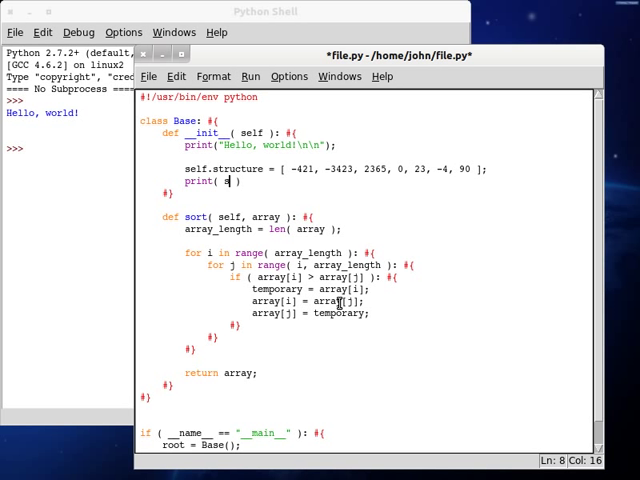
text(sorted)
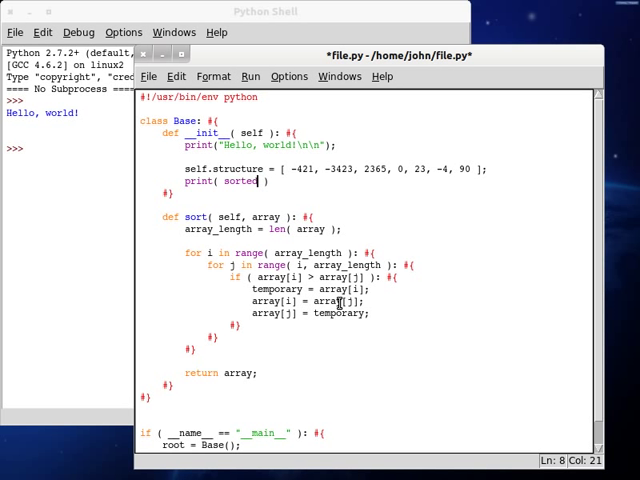
text(self.structure)
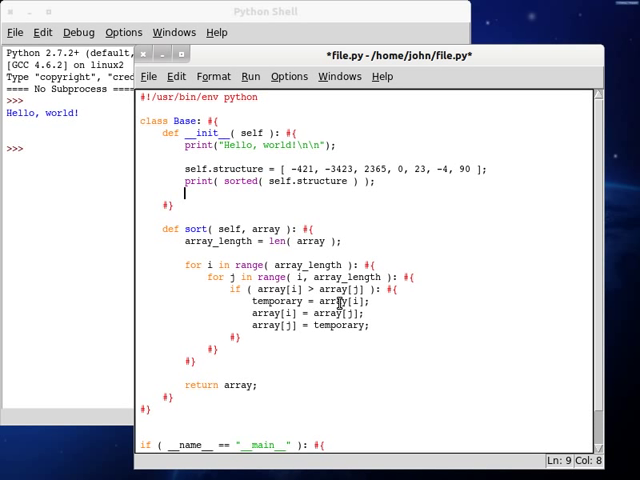
text(print( sort())
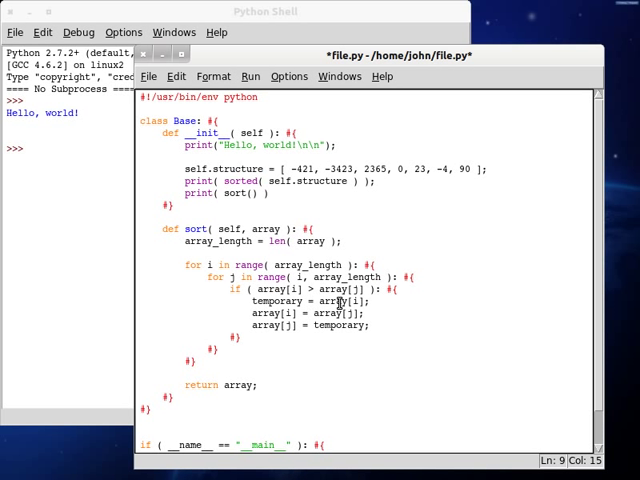
text(self.)
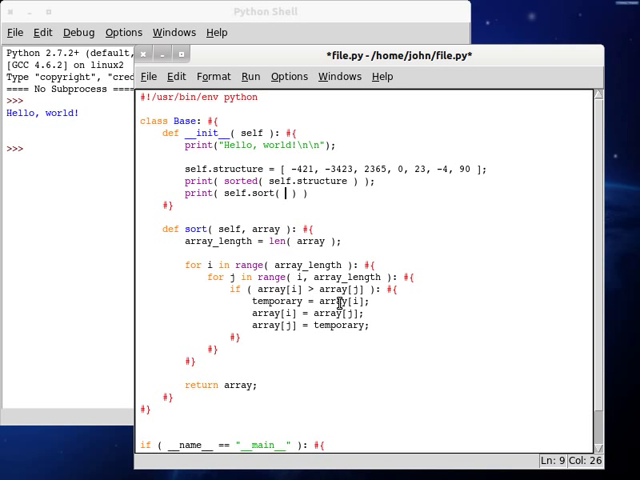
text(self.str)
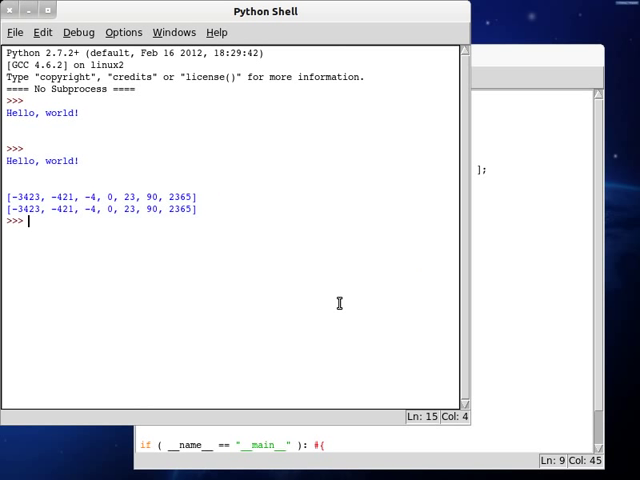
mouse_move(216, 206)
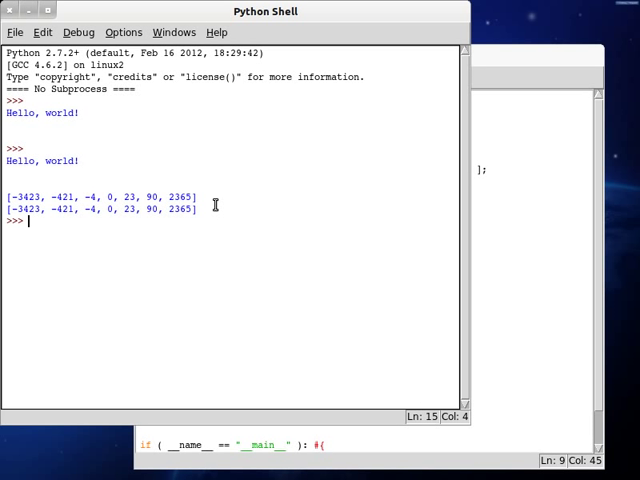